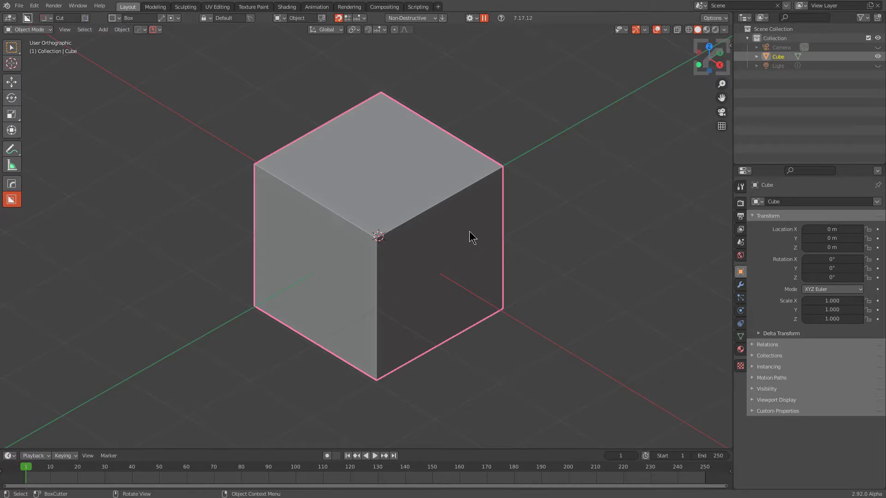
{"action": "mouse_move", "coordinate": [462, 247]}
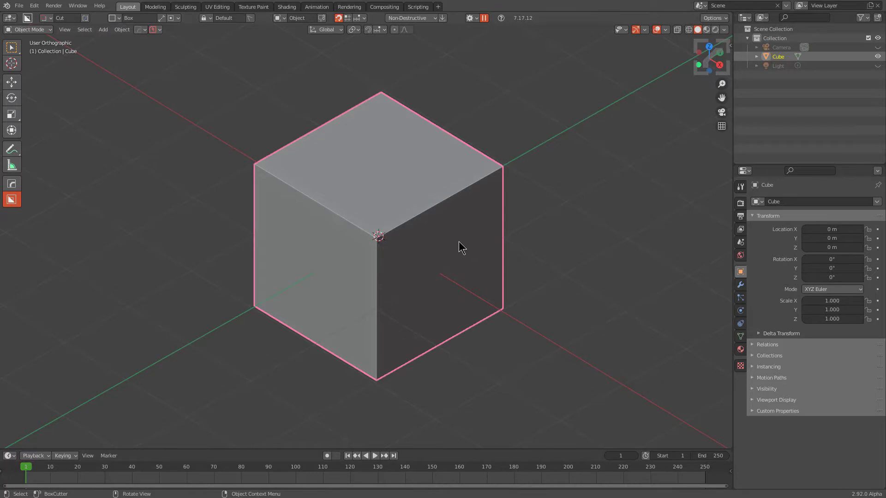
{"action": "mouse_move", "coordinate": [457, 252]}
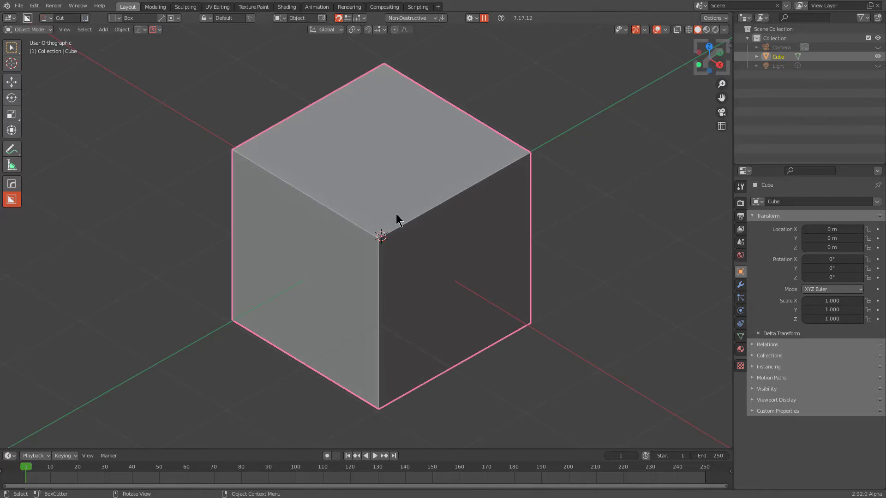
Round the cube's top edge into a wide multi-segment bevel.
{"action": "key", "text": "Tab"}
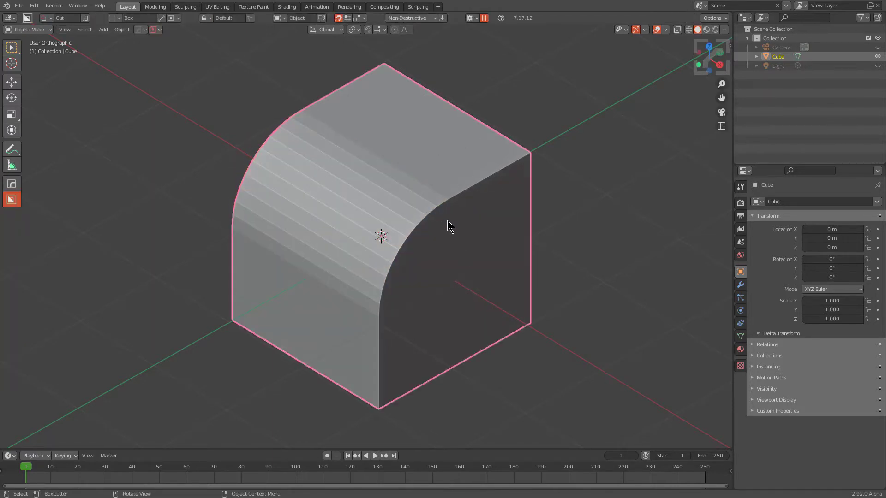
Toggle in and out of Edit Mode on the cube while setting up the right-face inset.
{"action": "key", "text": "Tab"}
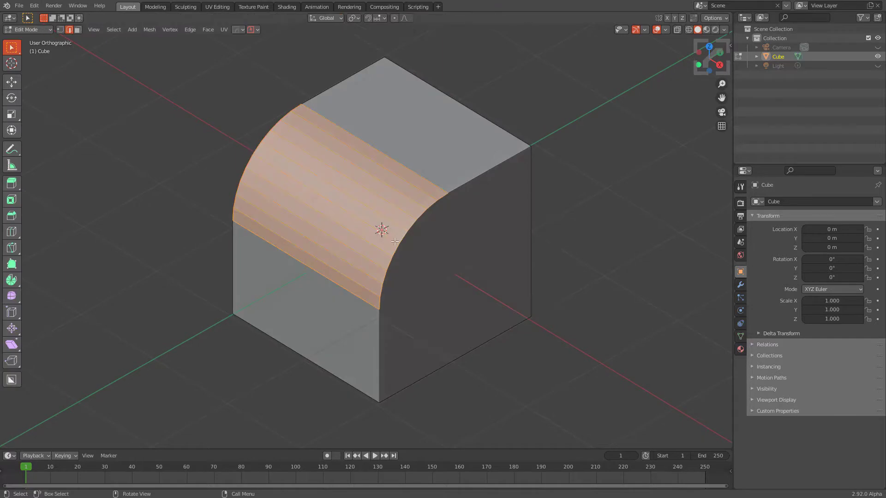
{"action": "key", "text": "Tab"}
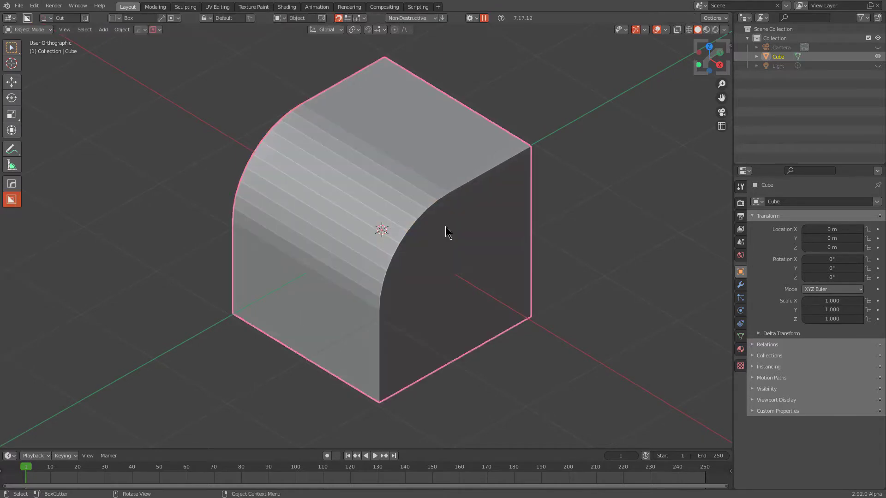
{"action": "key", "text": "Tab"}
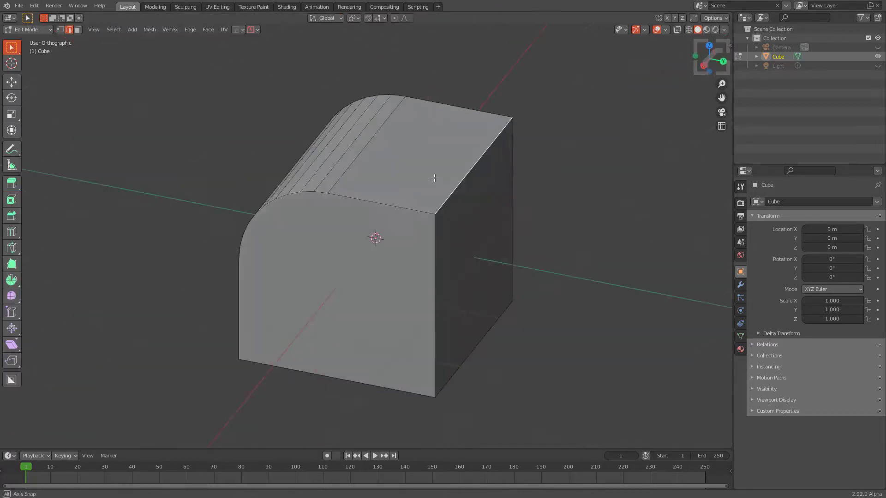
{"action": "key", "text": "Tab"}
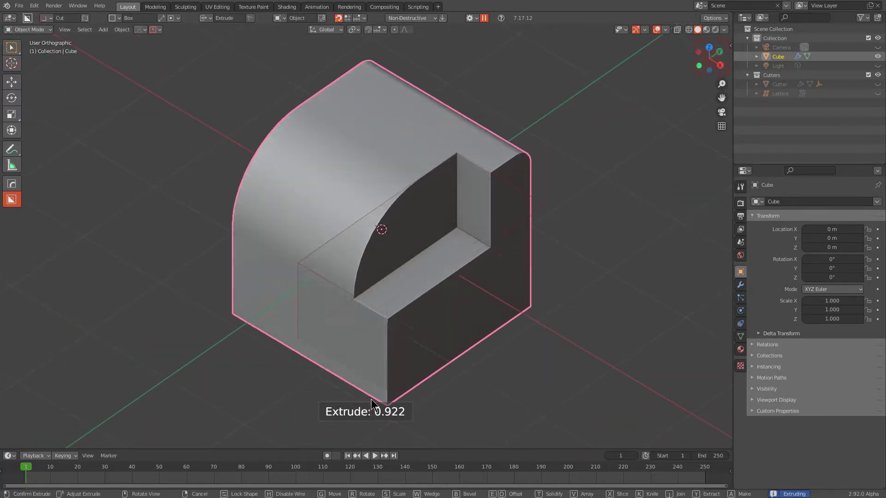
{"action": "mouse_move", "coordinate": [377, 433]}
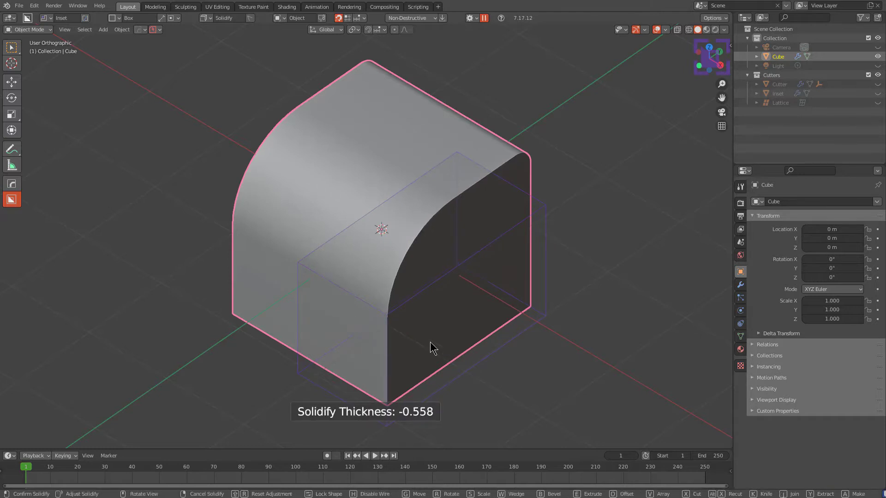
{"action": "mouse_move", "coordinate": [532, 333]}
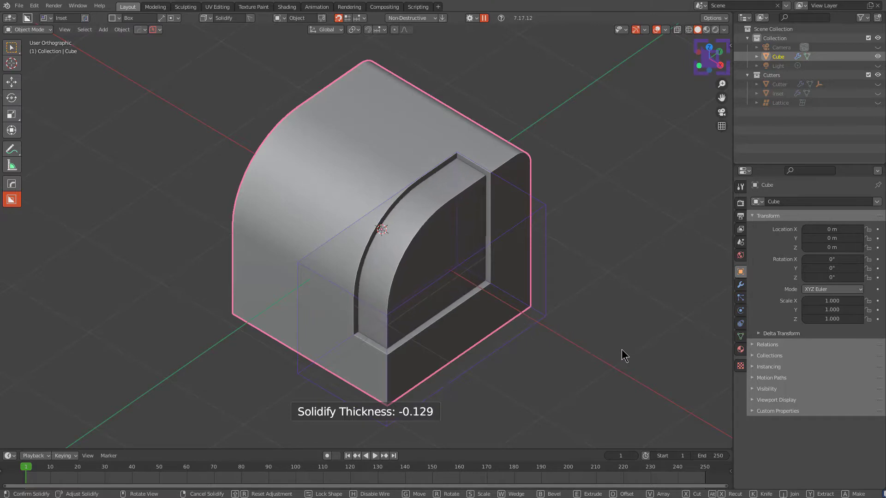
{"action": "mouse_move", "coordinate": [590, 331]}
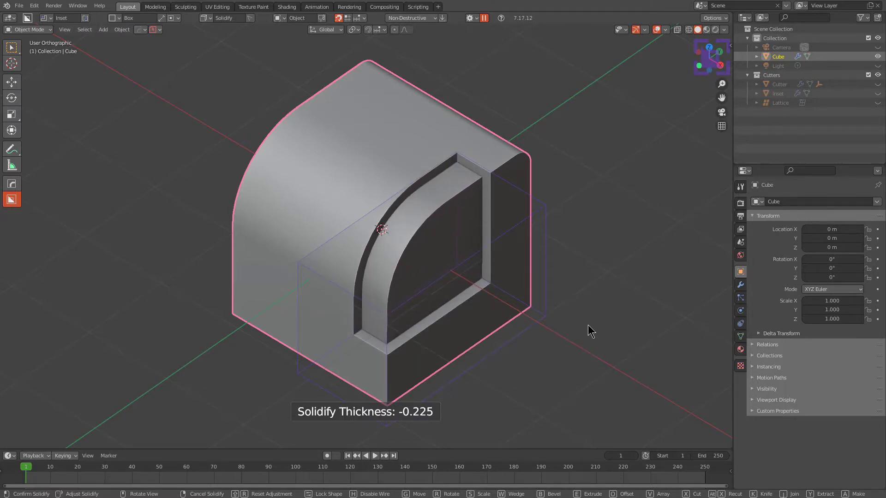
{"action": "mouse_move", "coordinate": [620, 336]}
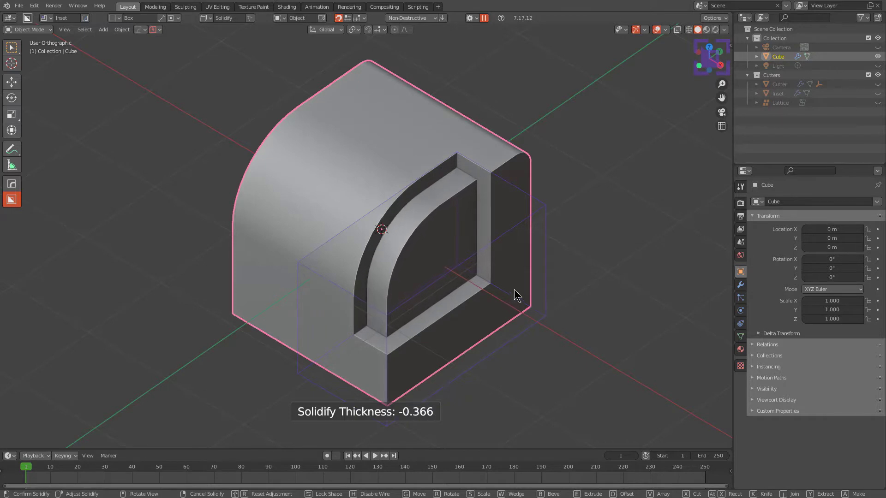
Confirm the inset rim thickness and add a small box cut near the inset's top corner.
{"action": "left_click", "coordinate": [572, 208]}
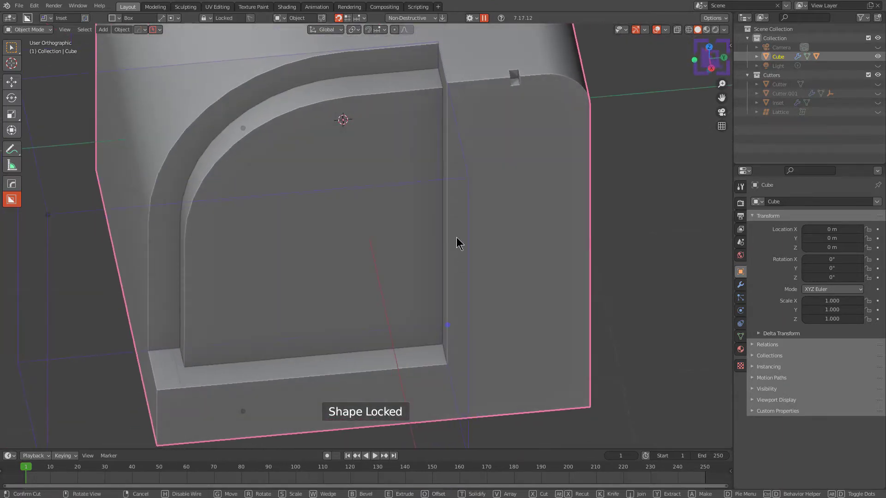
{"action": "scroll", "scroll_direction": "up", "scroll_amount": 3}
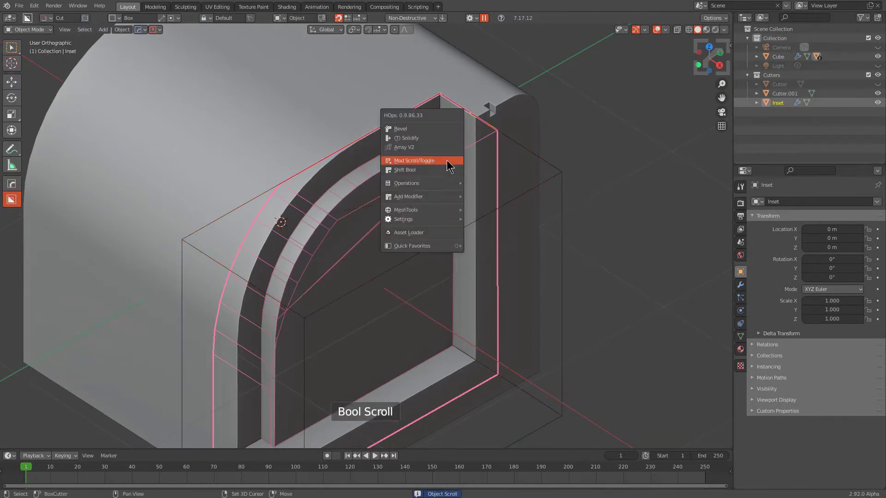
Step through the Inset object's solidify and boolean modifiers with HOps Mod Scroll.
{"action": "left_click", "coordinate": [414, 161]}
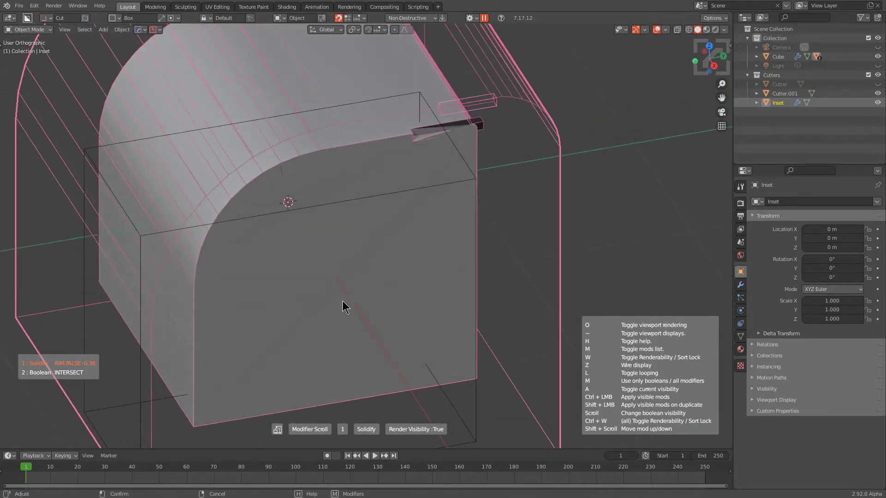
{"action": "mouse_move", "coordinate": [494, 130]}
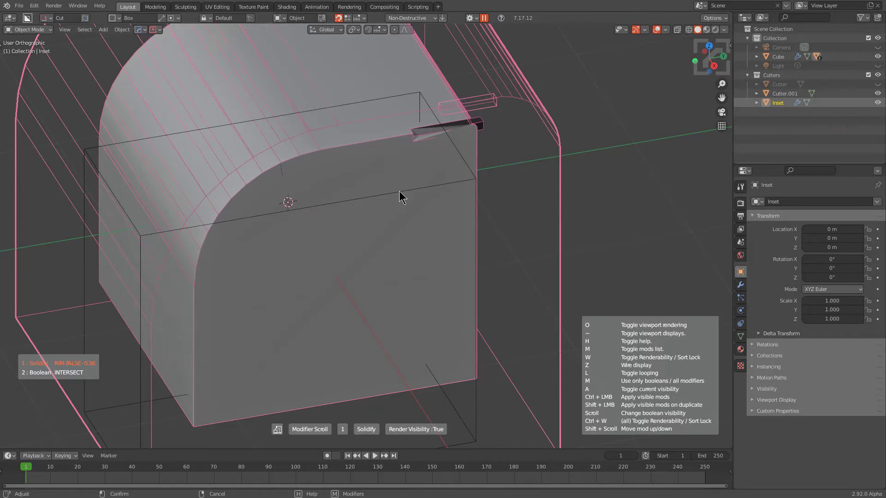
{"action": "scroll", "scroll_direction": "down", "scroll_amount": 3}
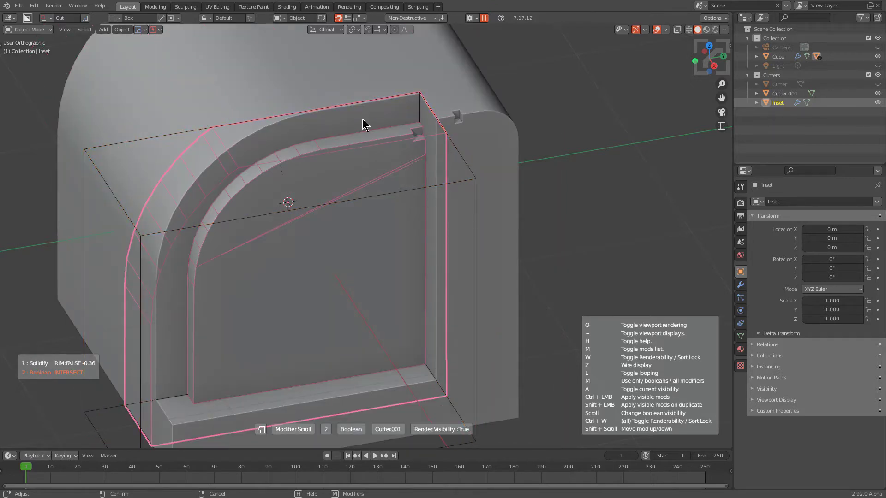
{"action": "mouse_move", "coordinate": [469, 180]}
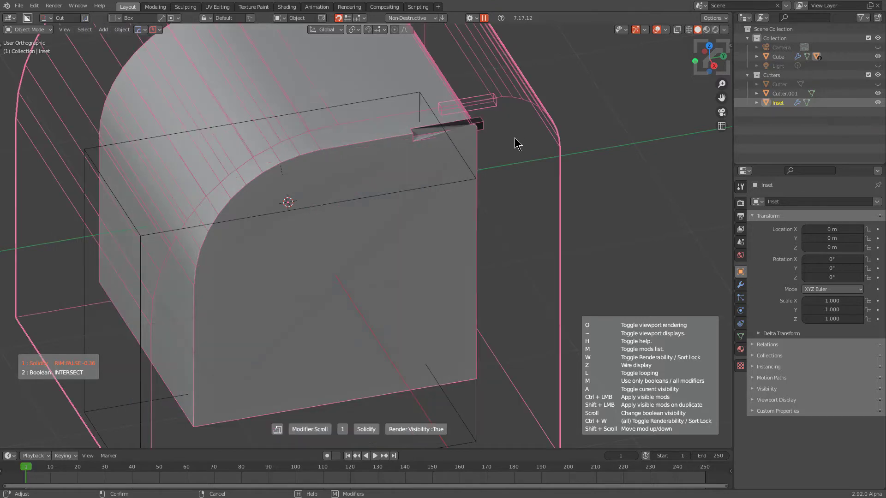
{"action": "mouse_move", "coordinate": [487, 109]}
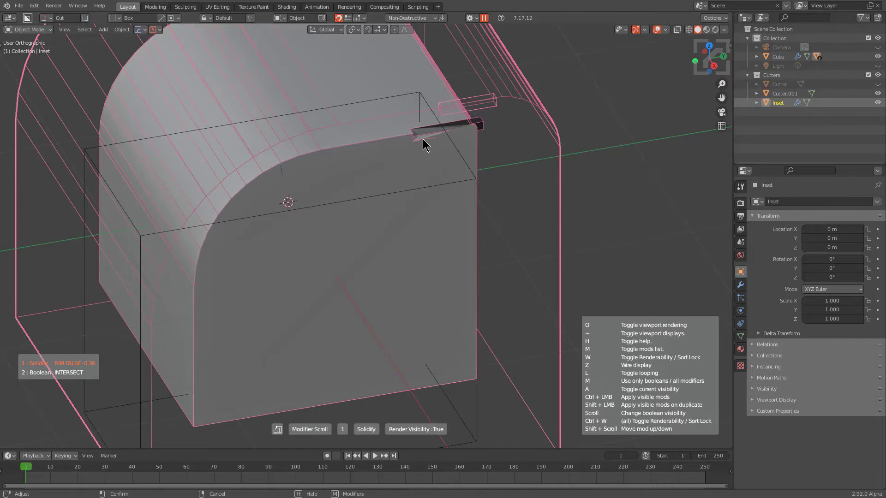
{"action": "scroll", "scroll_direction": "down", "scroll_amount": 3}
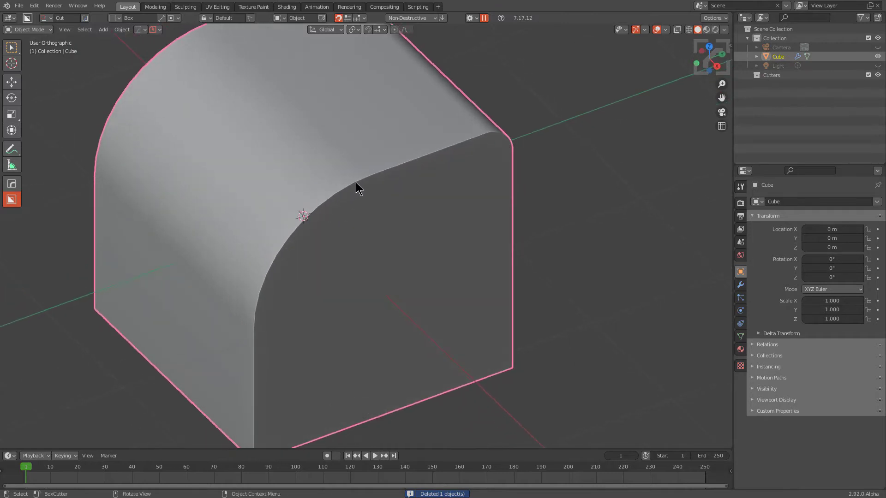
Delete the inset and cutter objects, leaving the smooth beveled cube alone.
{"action": "key", "text": "Tab"}
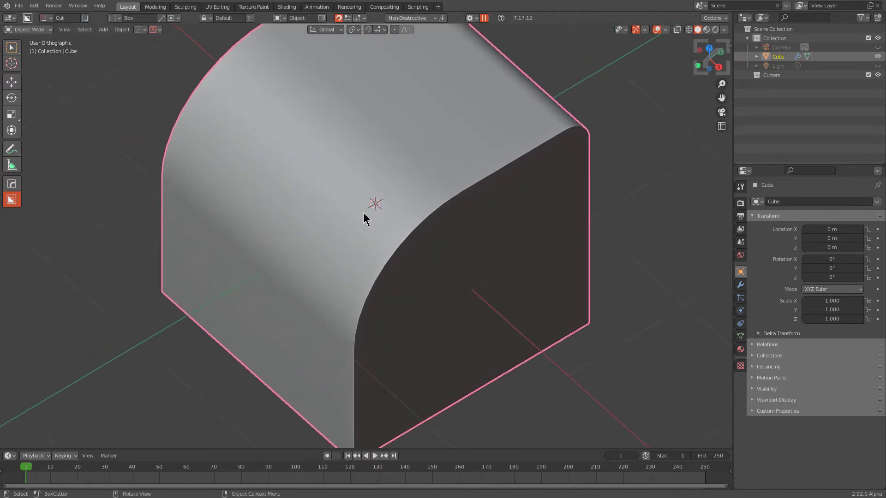
{"action": "mouse_move", "coordinate": [440, 213]}
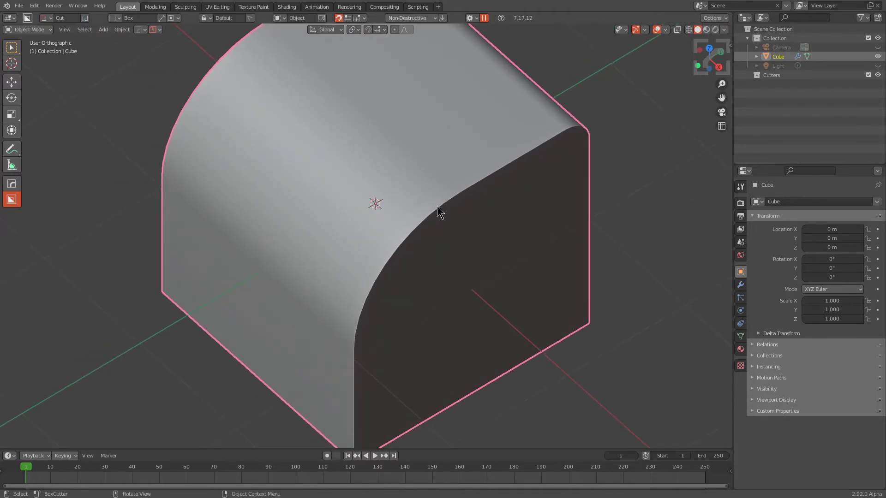
{"action": "scroll", "scroll_direction": "down", "scroll_amount": 3}
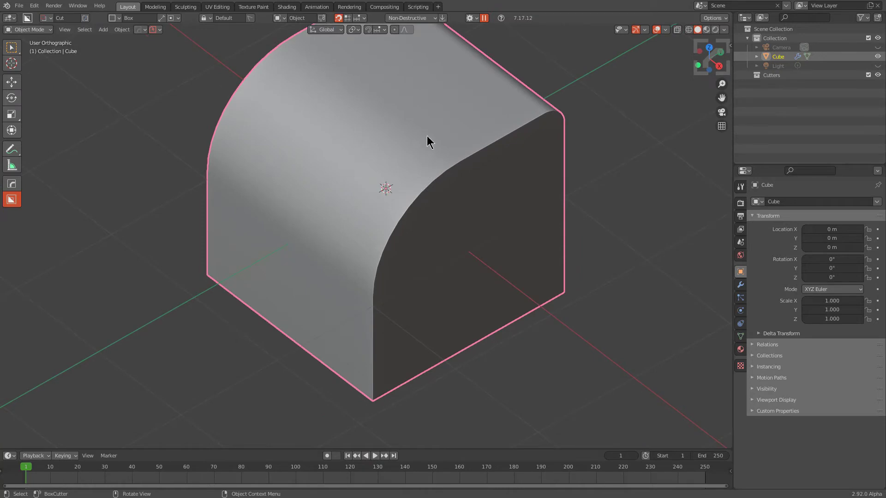
{"action": "mouse_move", "coordinate": [435, 140]}
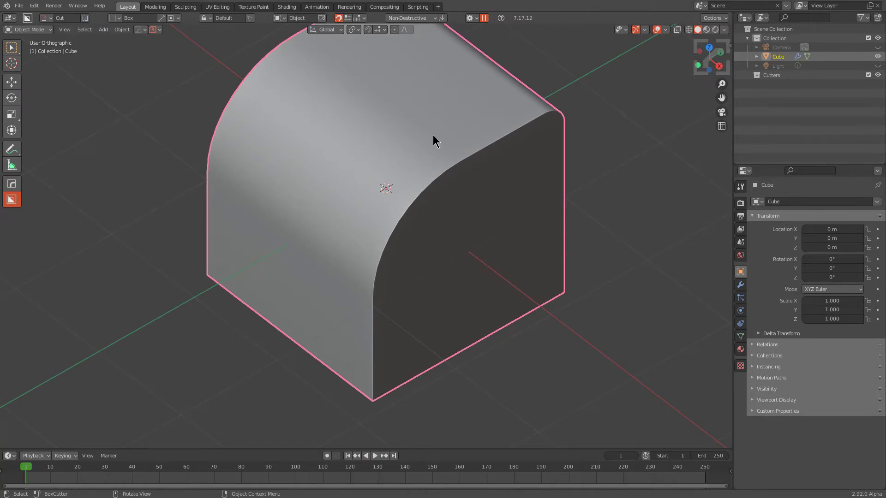
{"action": "mouse_move", "coordinate": [431, 171]}
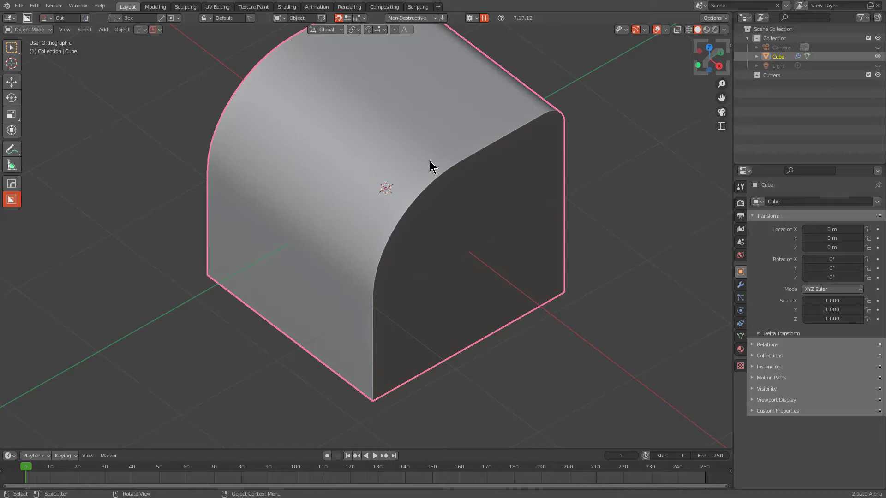
{"action": "mouse_move", "coordinate": [447, 153]}
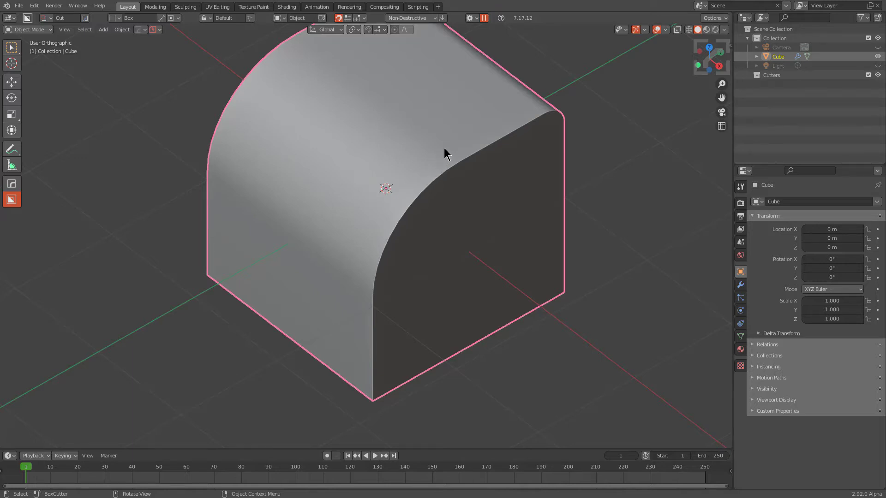
{"action": "mouse_move", "coordinate": [423, 167]}
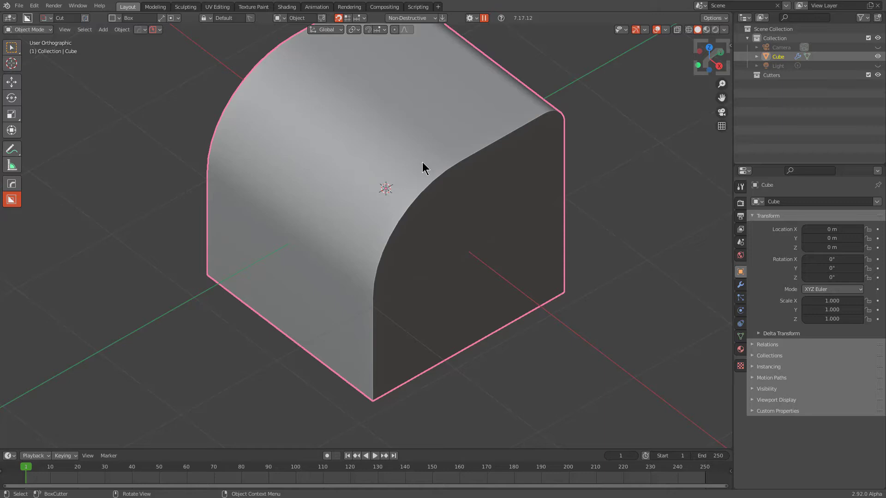
{"action": "mouse_move", "coordinate": [429, 109]}
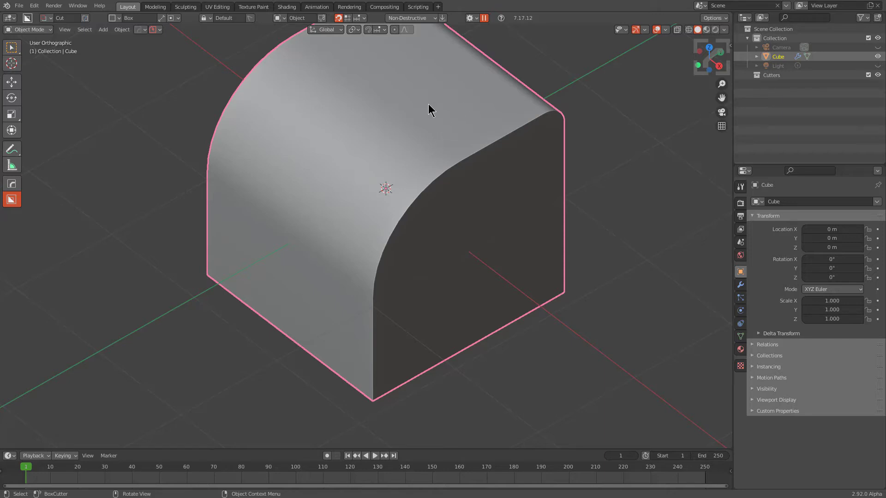
{"action": "mouse_move", "coordinate": [435, 167]}
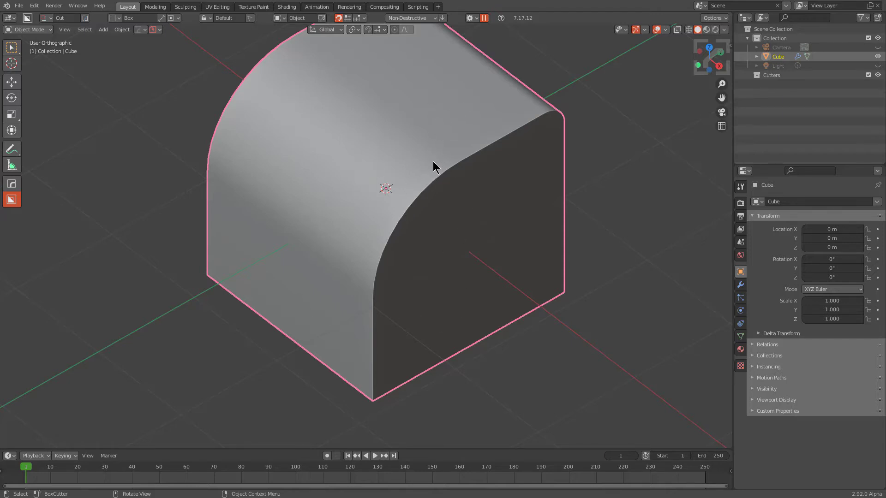
{"action": "mouse_move", "coordinate": [463, 115]}
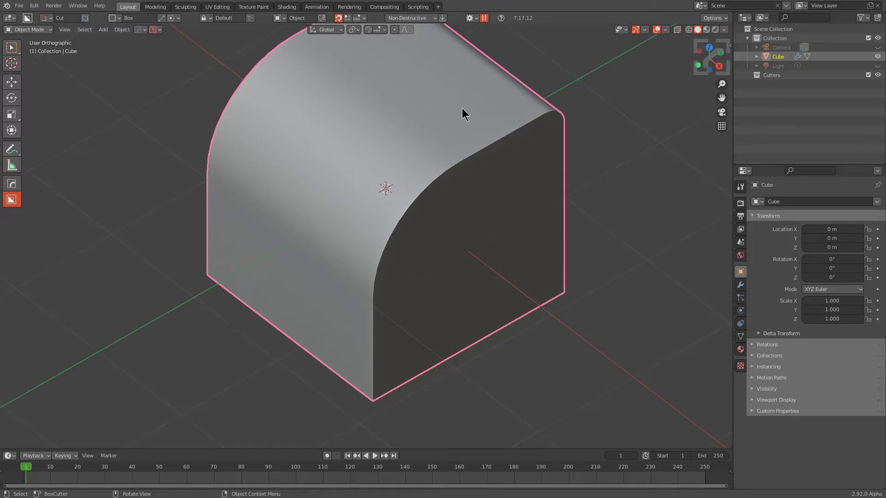
{"action": "mouse_move", "coordinate": [464, 106]}
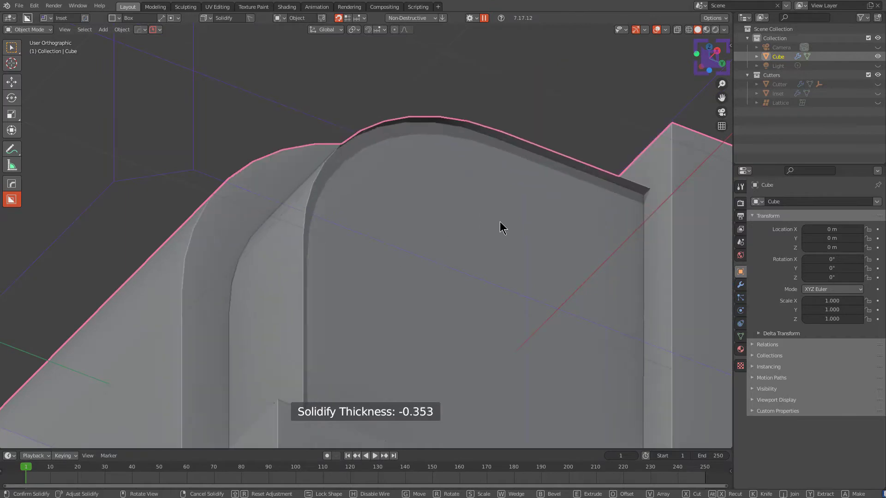
{"action": "mouse_move", "coordinate": [482, 240]}
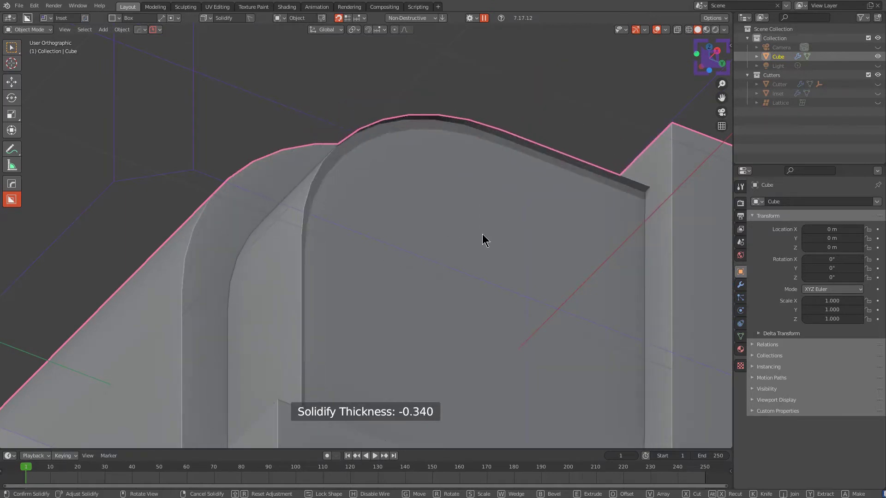
{"action": "mouse_move", "coordinate": [514, 234]}
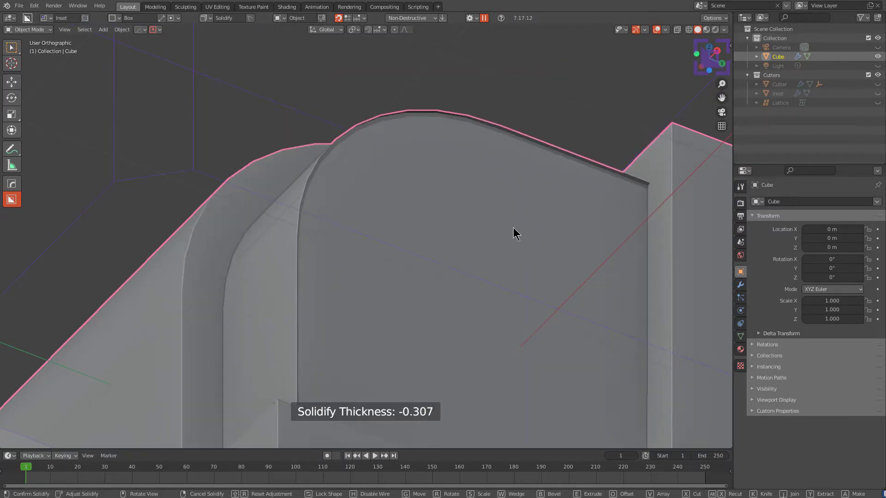
{"action": "mouse_move", "coordinate": [514, 237]}
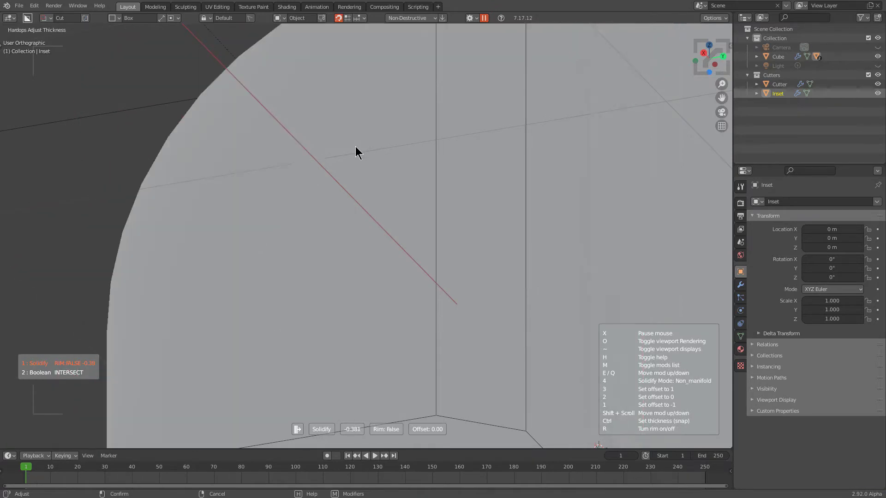
{"action": "mouse_move", "coordinate": [315, 158]}
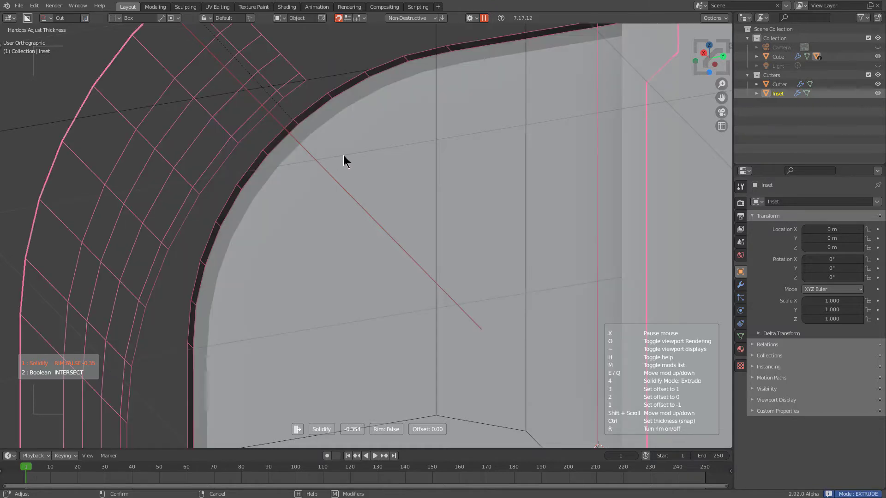
{"action": "mouse_move", "coordinate": [331, 163]}
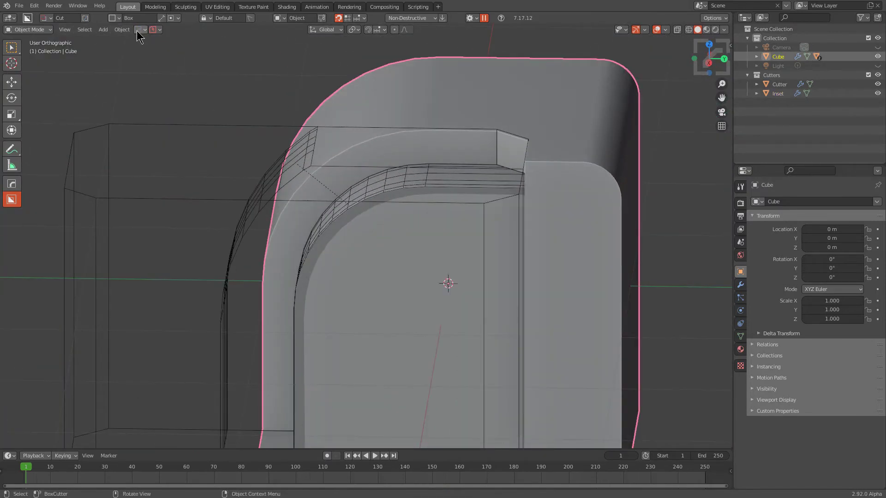
Adjust the Inset cutter's Solidify thickness to about 0.35 in Extrude mode.
{"action": "left_click", "coordinate": [139, 35]}
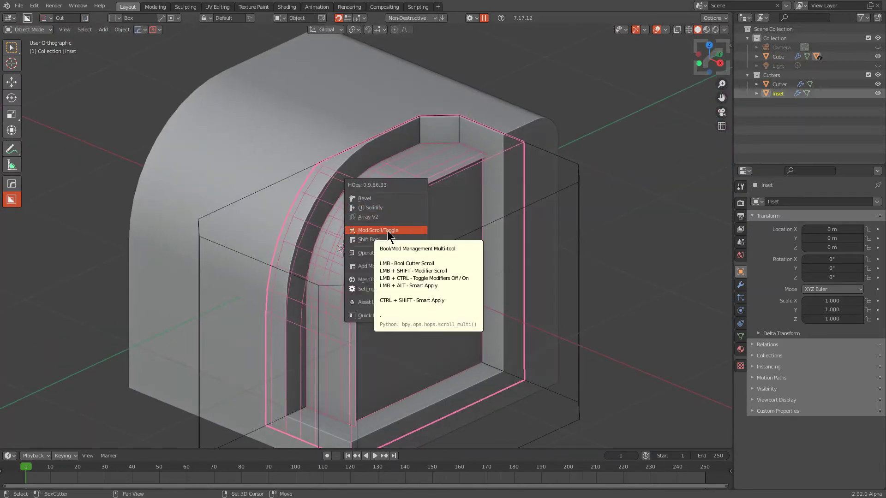
{"action": "left_click", "coordinate": [377, 230]}
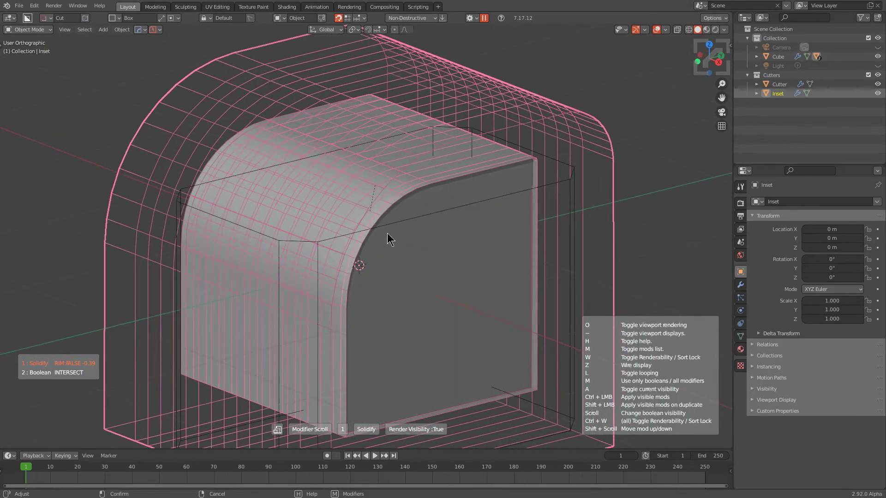
{"action": "scroll", "scroll_direction": "down", "scroll_amount": 3}
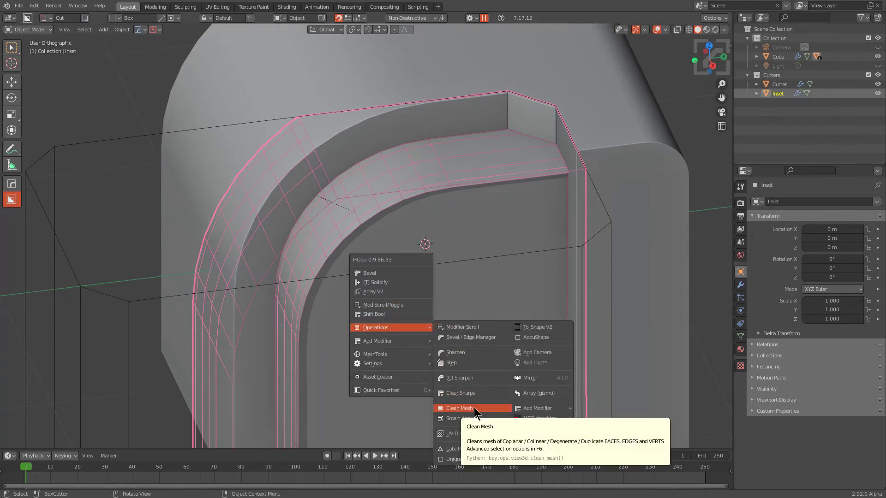
Clean the Inset cutter's mesh, then re-solidify it to about -0.25 thickness.
{"action": "left_click", "coordinate": [459, 408]}
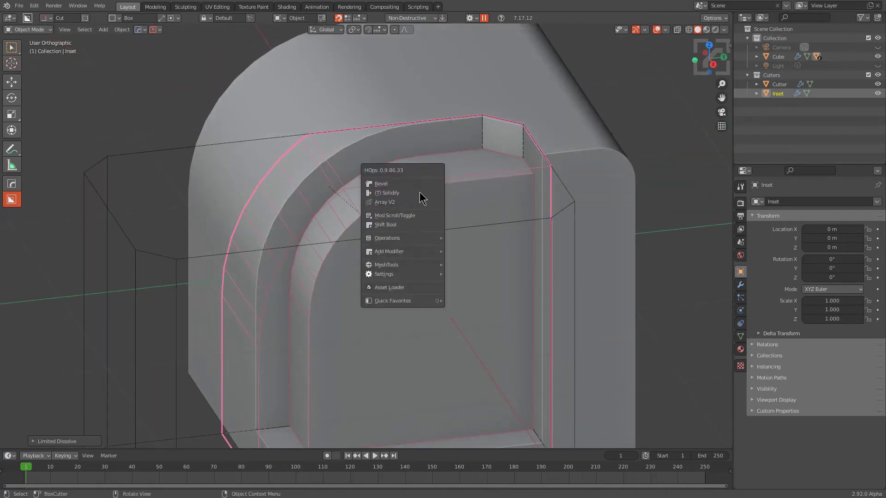
{"action": "left_click", "coordinate": [389, 193]}
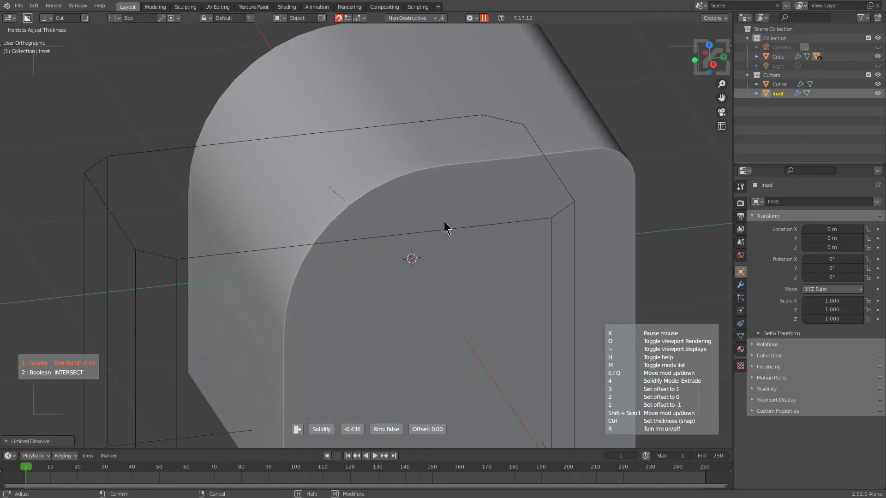
{"action": "mouse_move", "coordinate": [424, 230]}
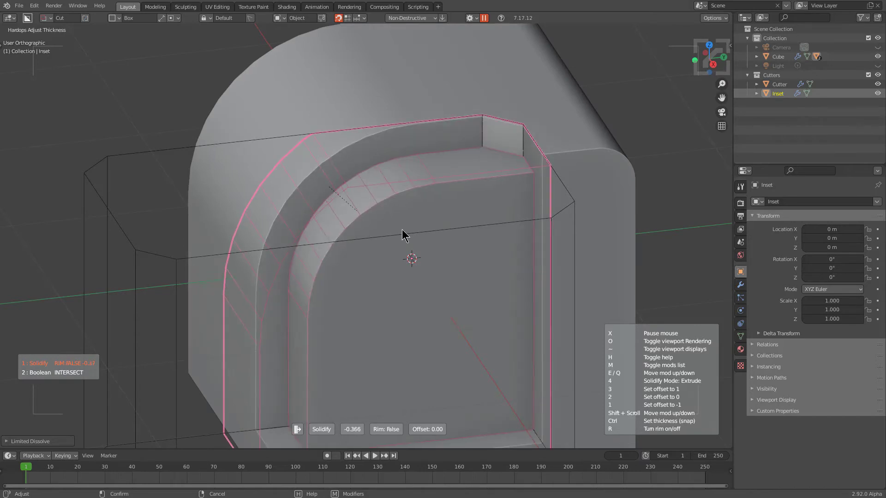
{"action": "mouse_move", "coordinate": [332, 228]}
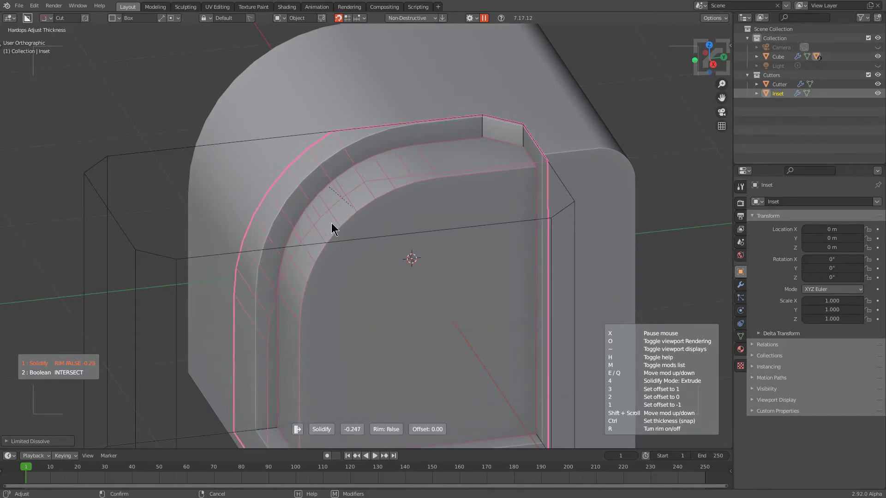
{"action": "mouse_move", "coordinate": [372, 237]}
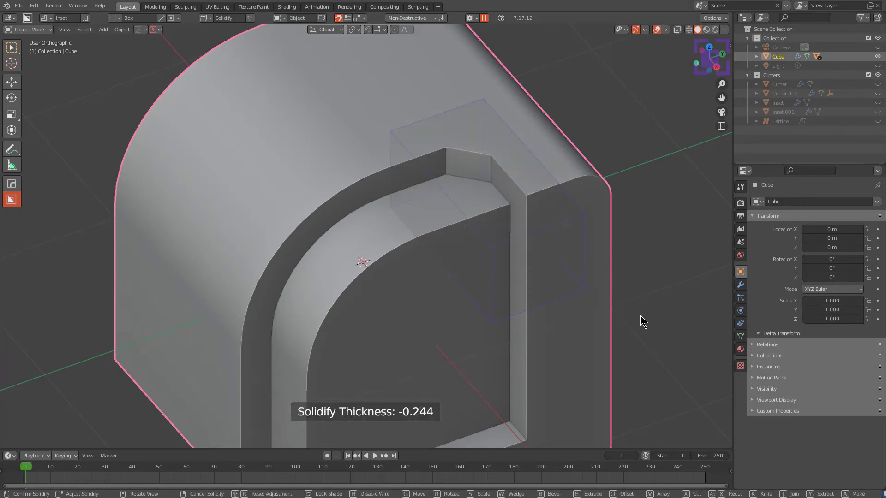
{"action": "mouse_move", "coordinate": [639, 321]}
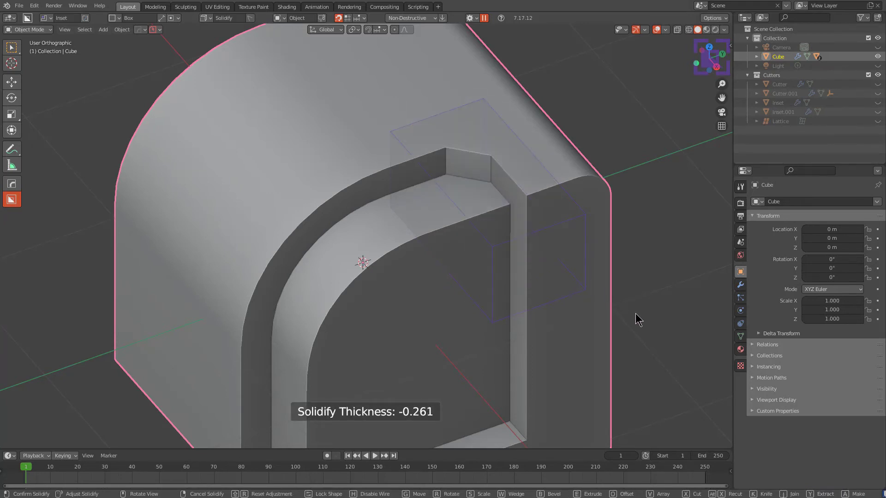
{"action": "mouse_move", "coordinate": [676, 342]}
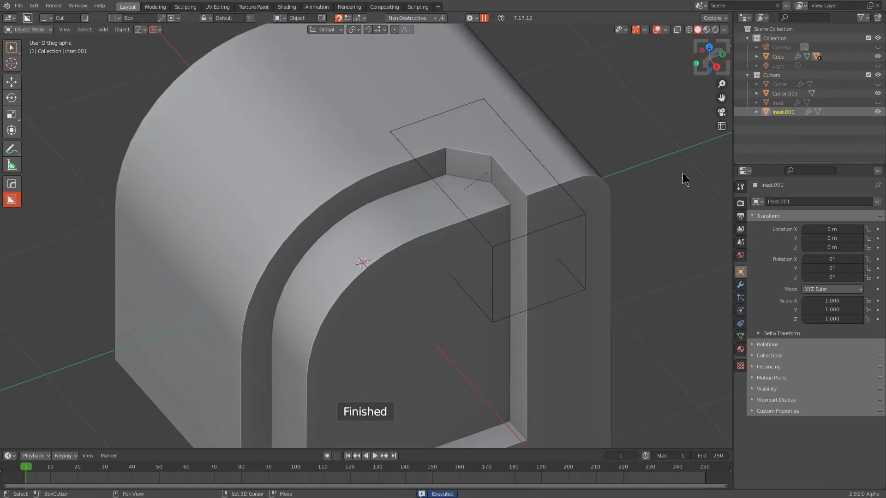
{"action": "mouse_move", "coordinate": [544, 178]}
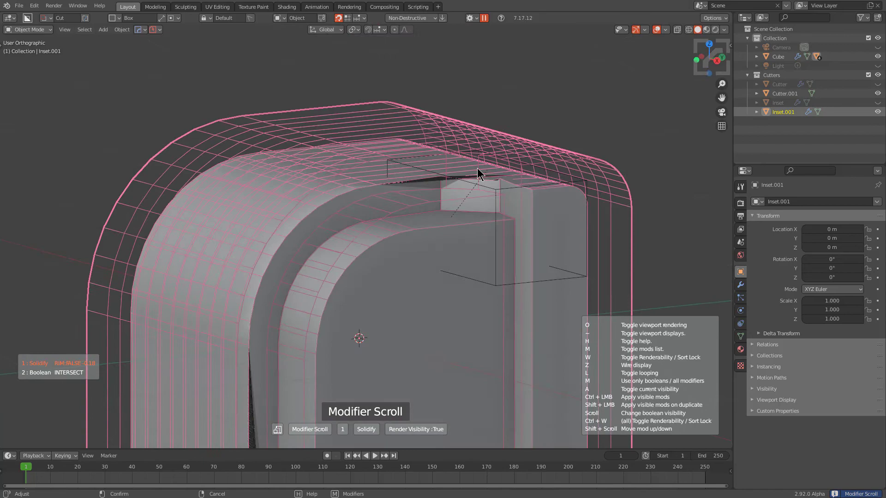
Inspect the new Inset.001 cutter's modifiers in wireframe with Mod Scroll.
{"action": "scroll", "scroll_direction": "down", "scroll_amount": 3}
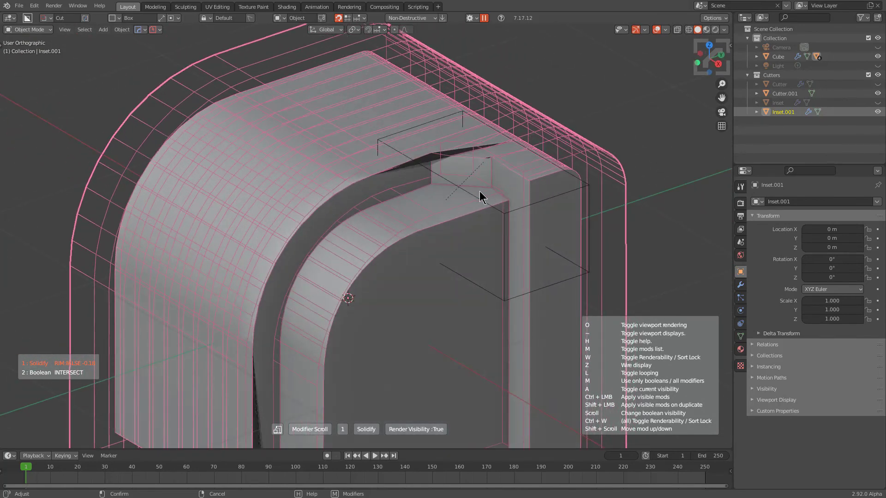
{"action": "scroll", "scroll_direction": "down", "scroll_amount": 3}
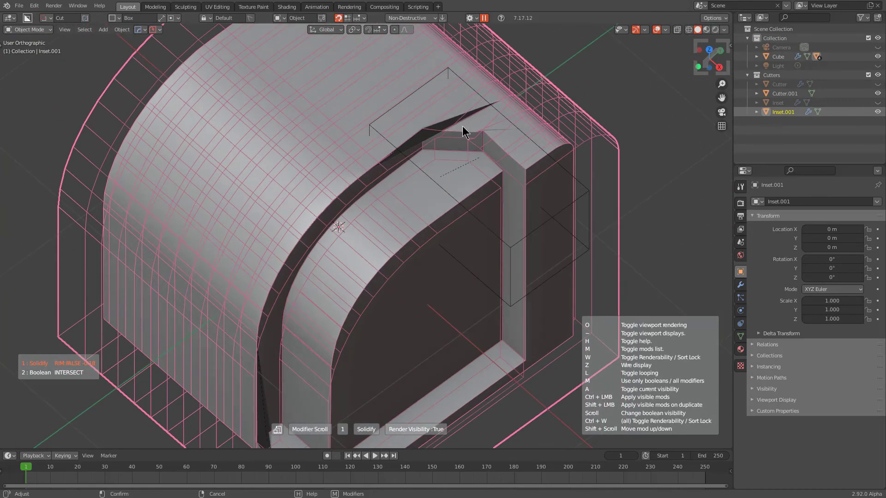
{"action": "mouse_move", "coordinate": [503, 122]}
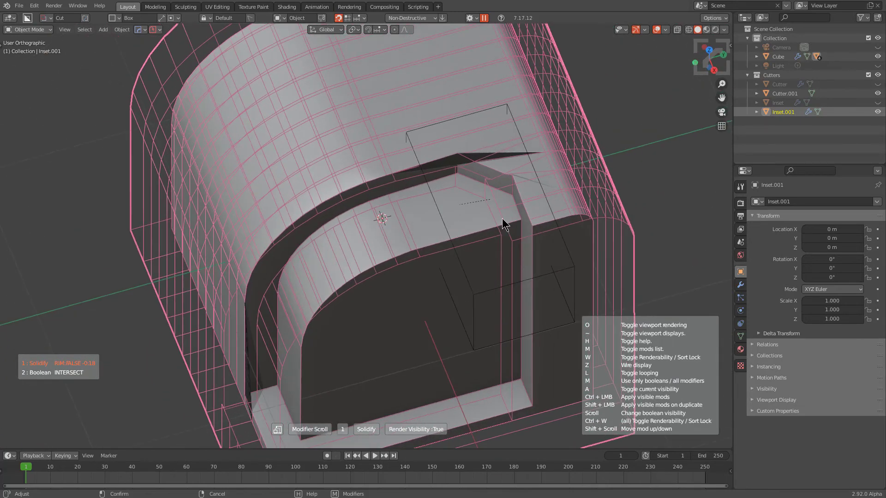
{"action": "mouse_move", "coordinate": [511, 231]}
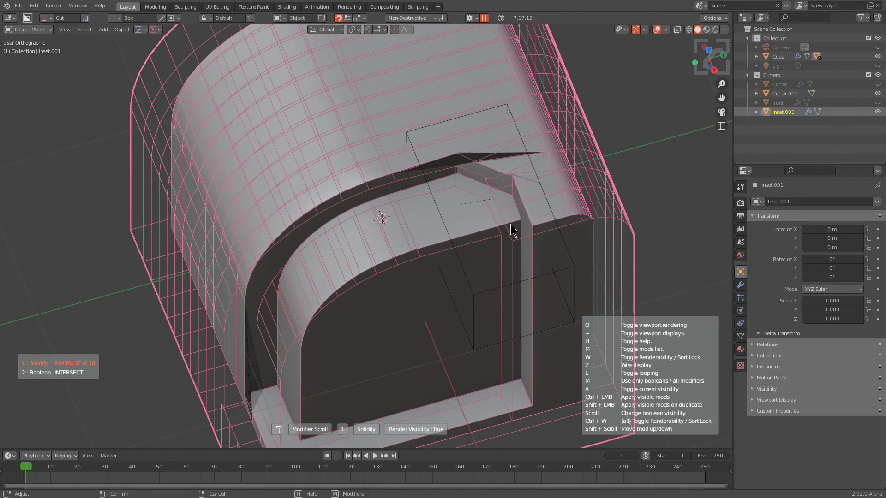
{"action": "mouse_move", "coordinate": [496, 228]}
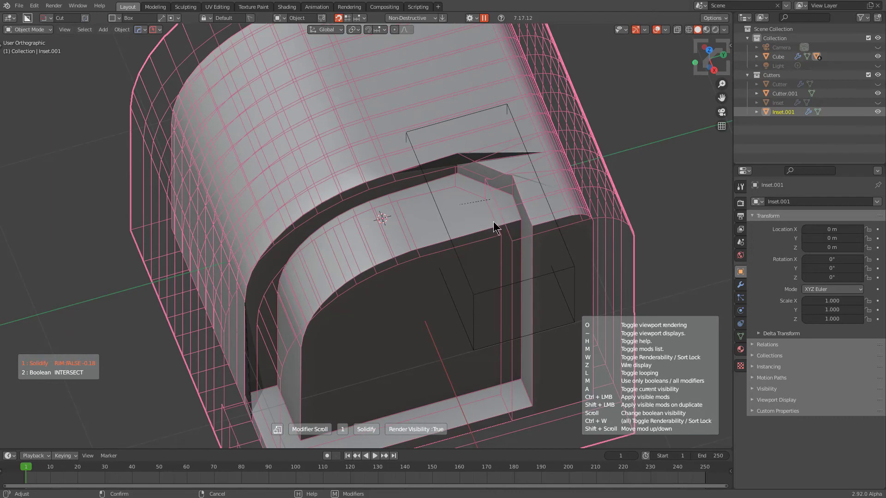
{"action": "mouse_move", "coordinate": [503, 197]}
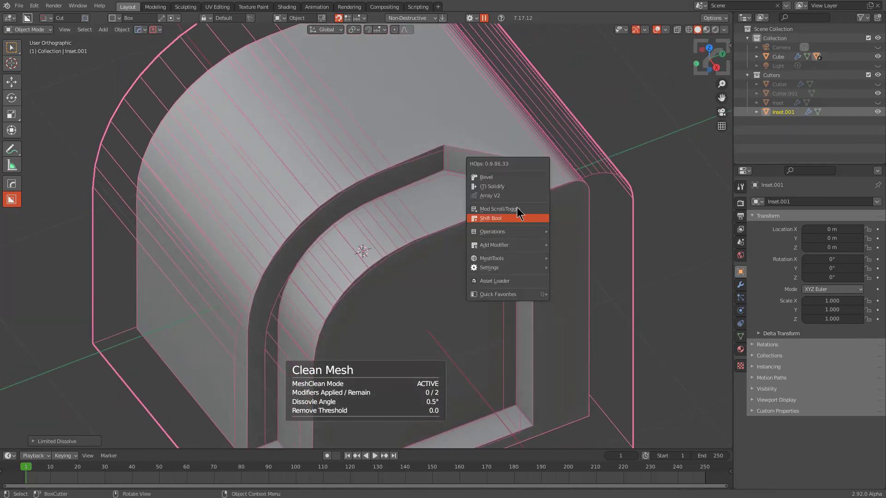
Check the cleaned Inset.001 cutter by stepping through its modifiers.
{"action": "left_click", "coordinate": [500, 209]}
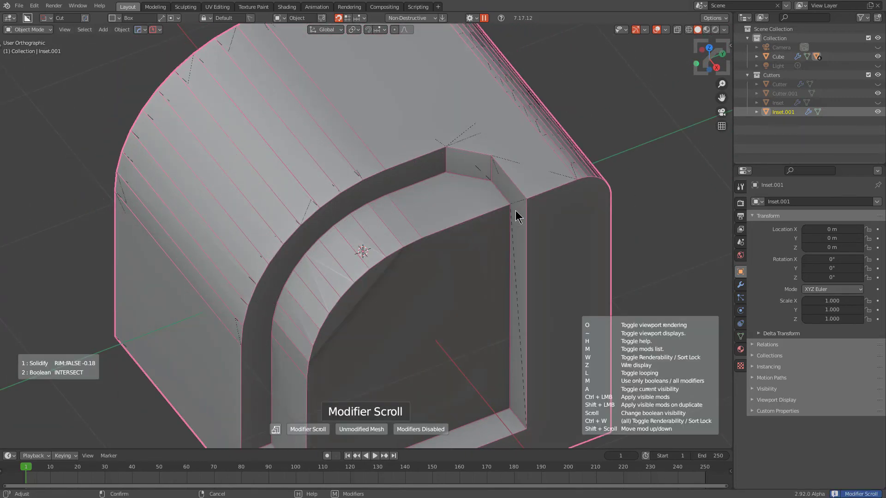
{"action": "scroll", "scroll_direction": "down", "scroll_amount": 3}
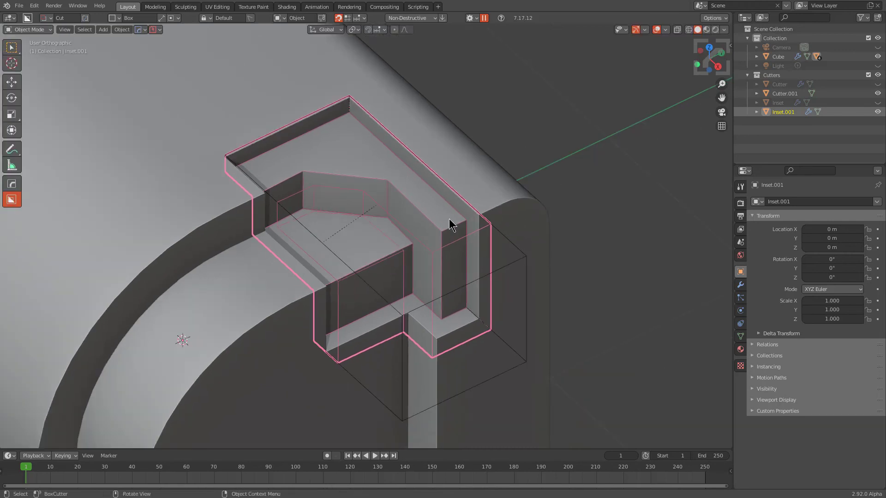
{"action": "mouse_move", "coordinate": [418, 195]}
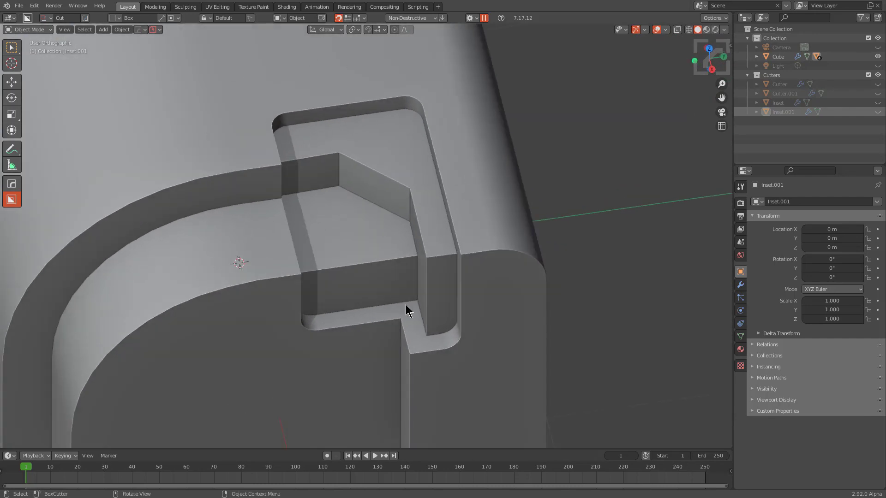
{"action": "mouse_move", "coordinate": [492, 248]}
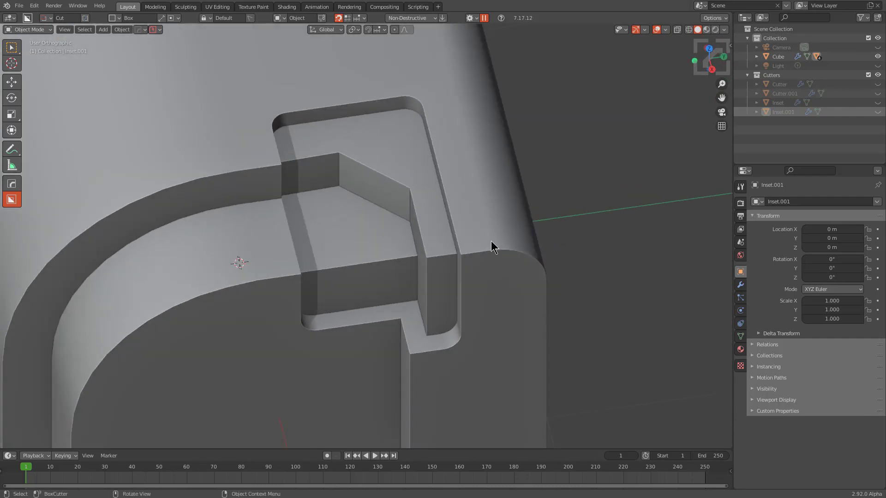
{"action": "mouse_move", "coordinate": [523, 247]}
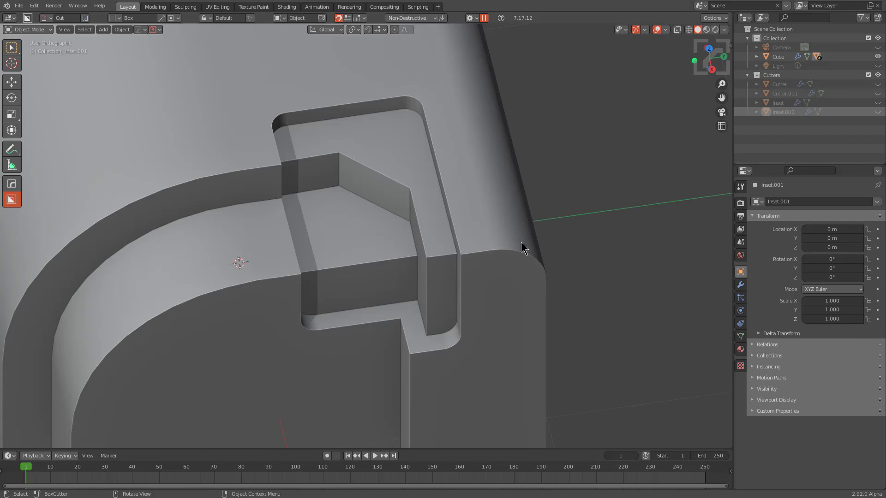